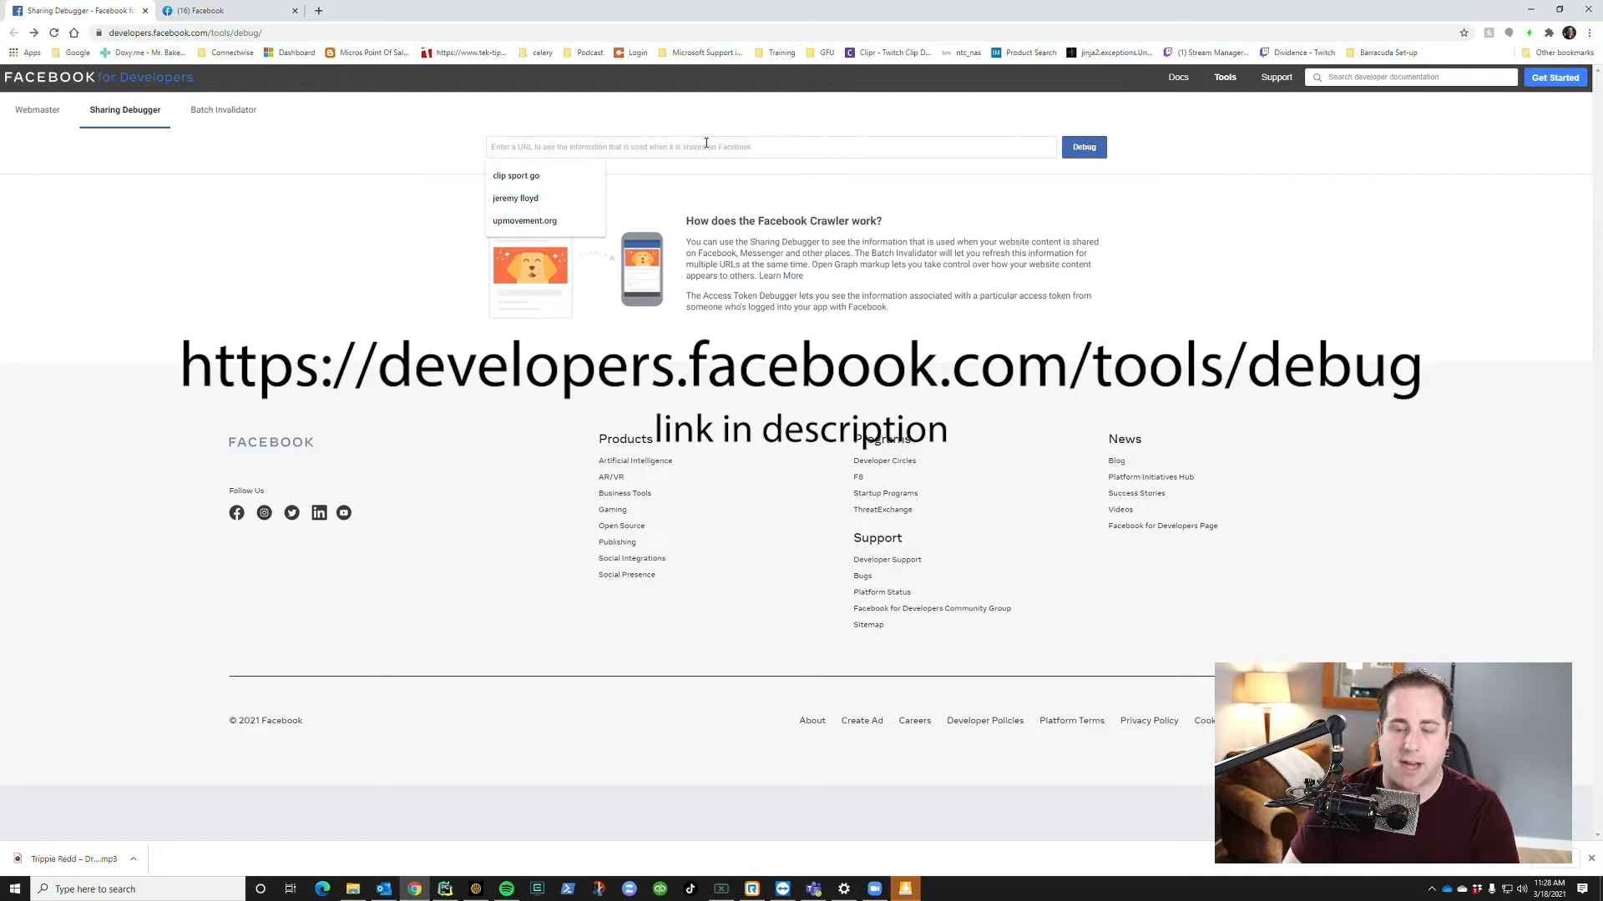
Debug the NextTech Consultants website URL in the Sharing Debugger.
type("nexttechconsultant")
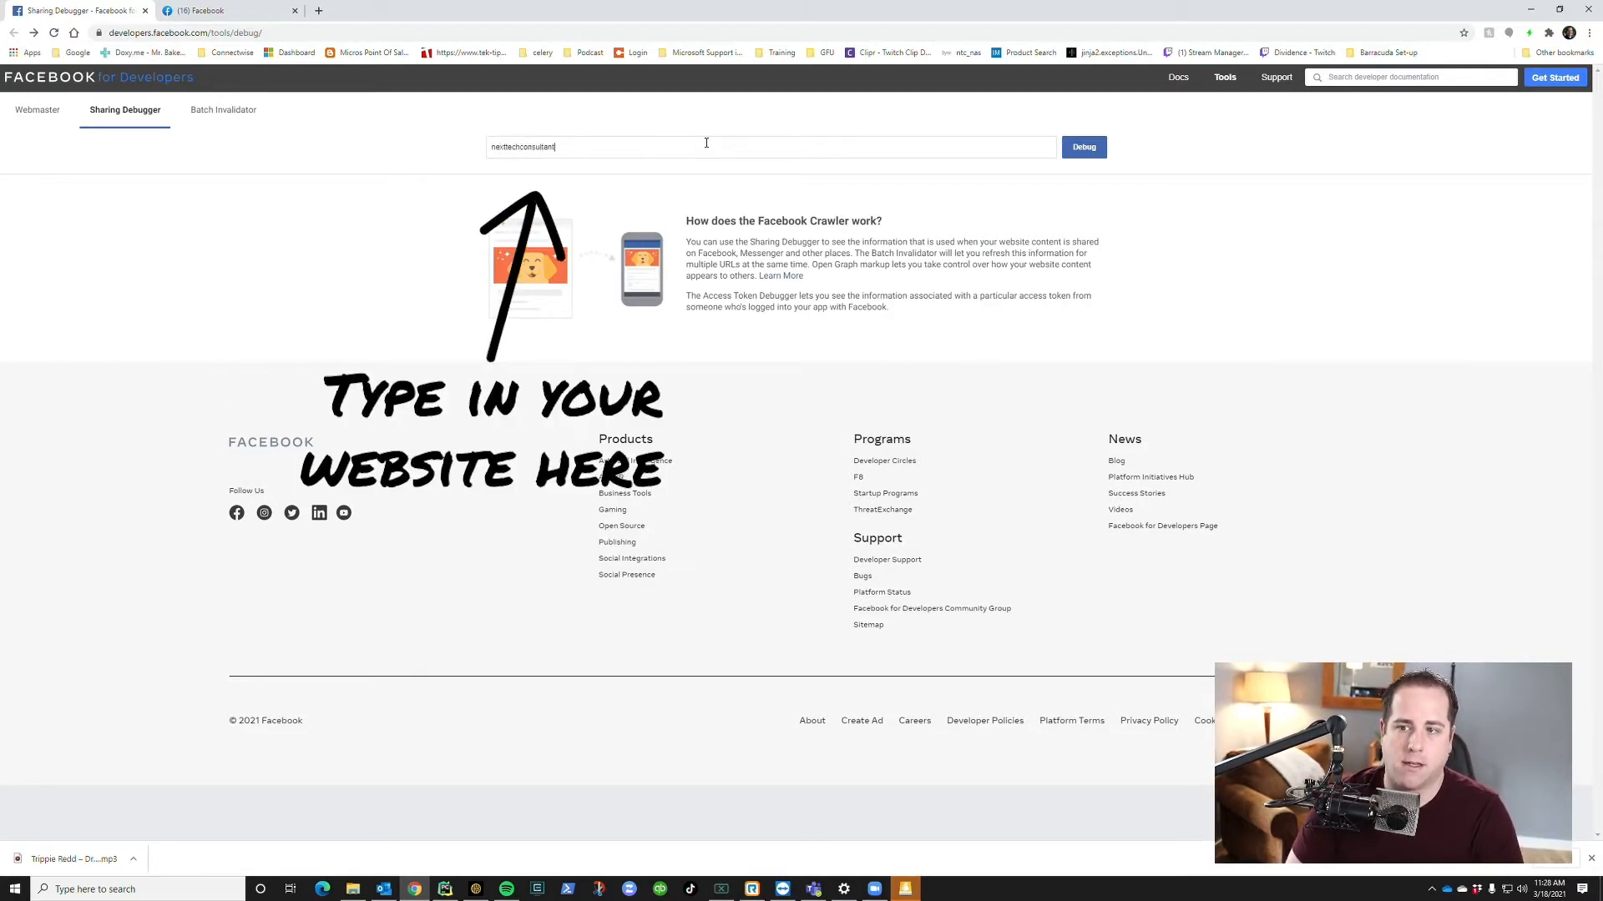
left_click(1082, 146)
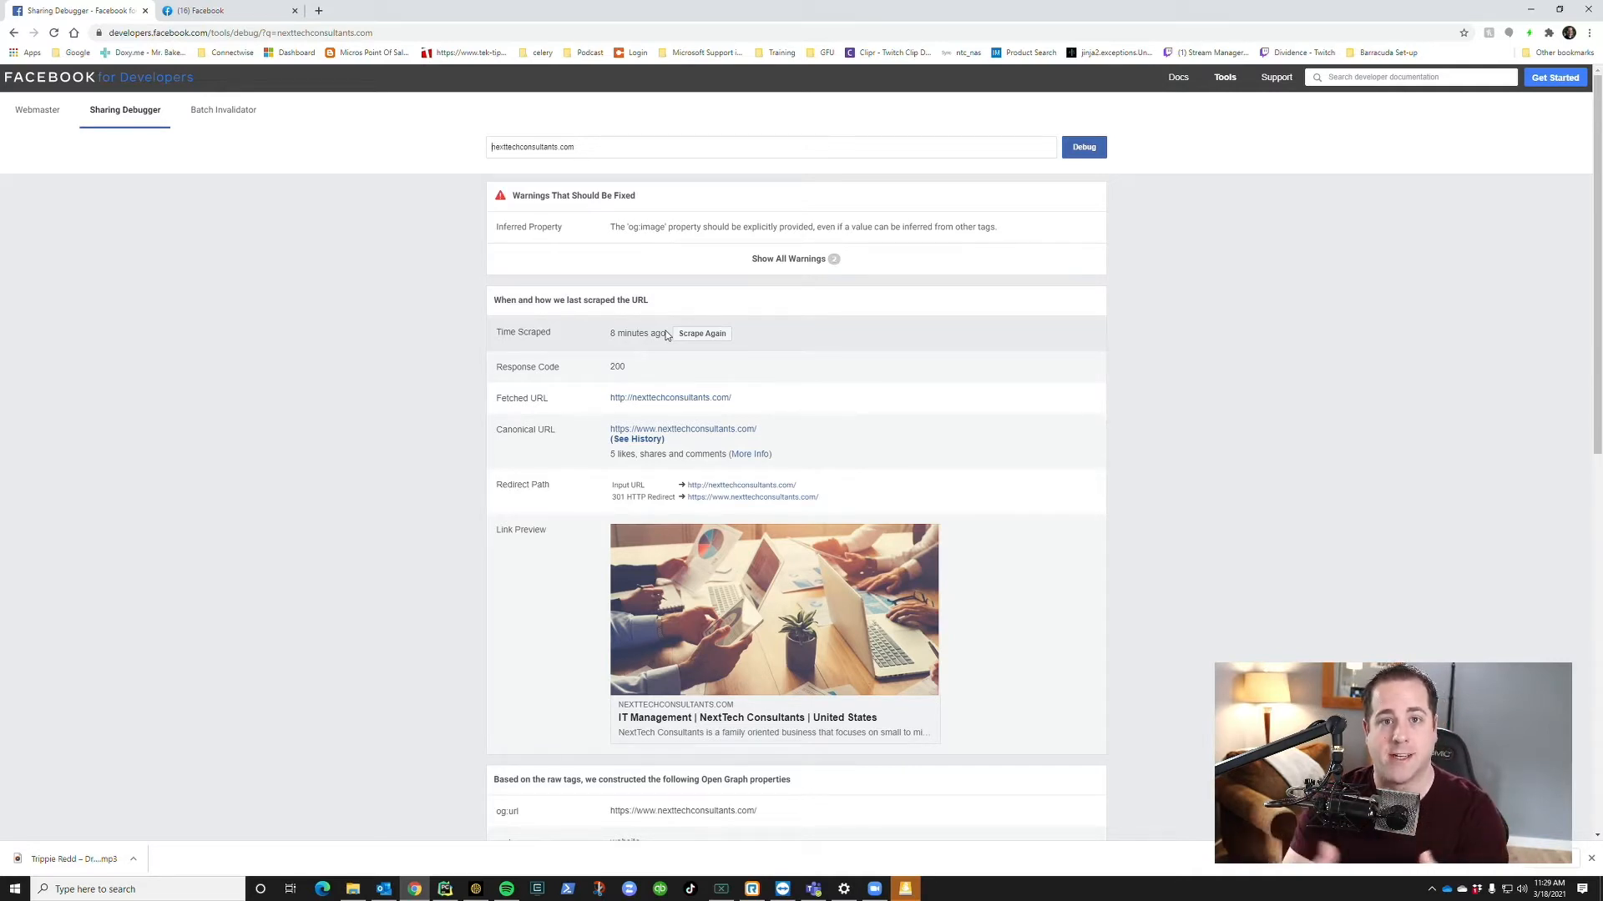
mouse_move(710, 350)
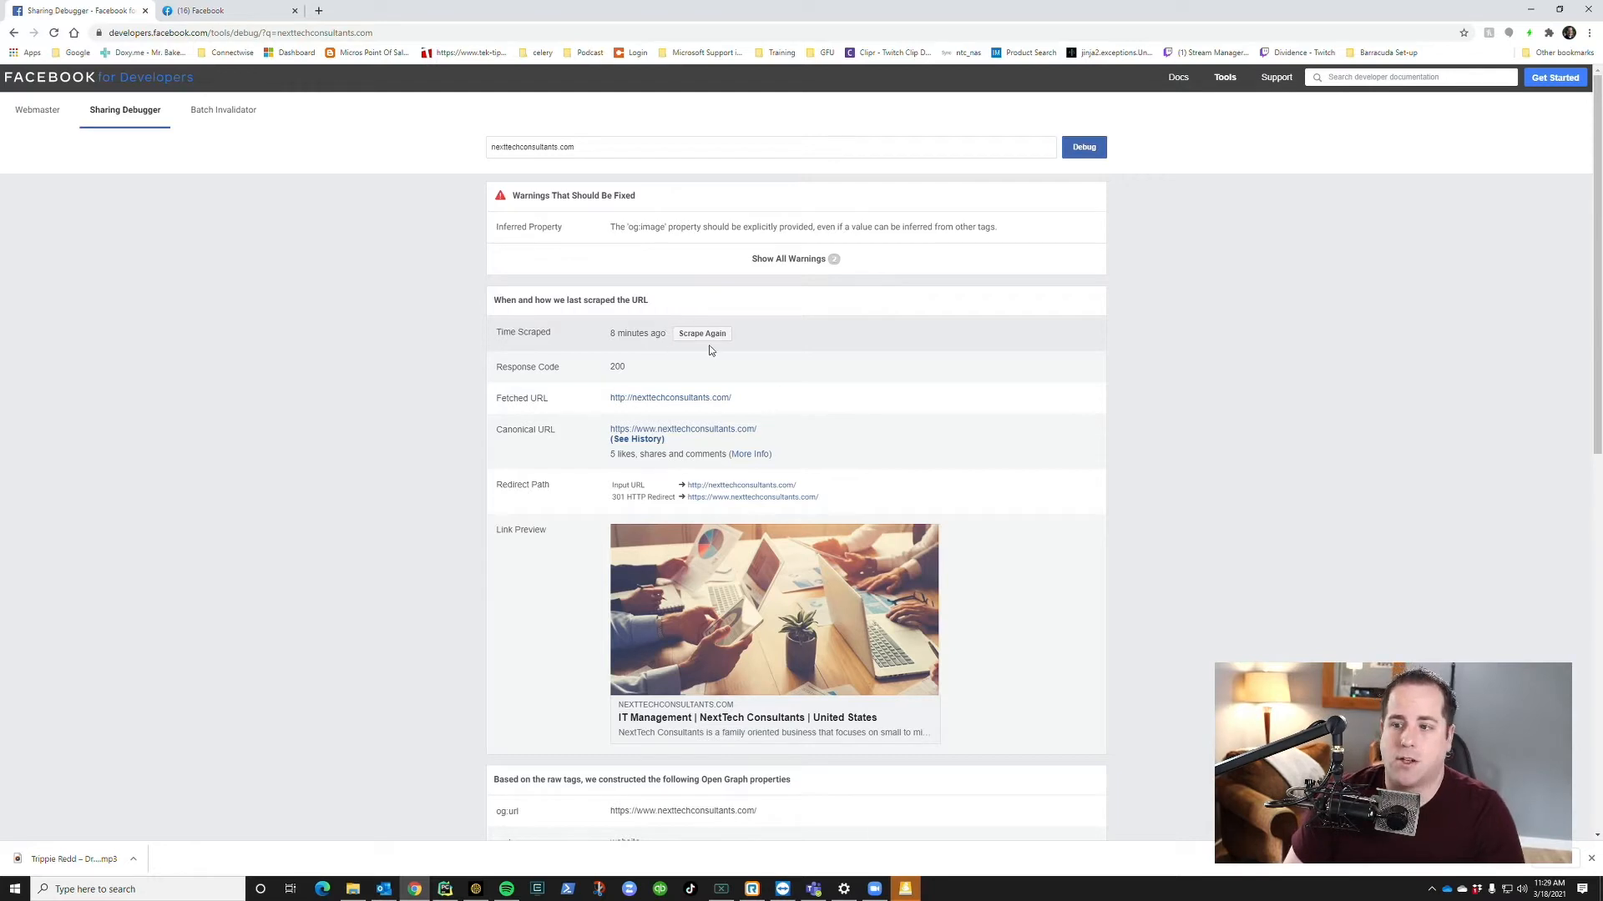
Scrape the NextTech site again to refresh Facebook's cached link preview.
left_click(702, 333)
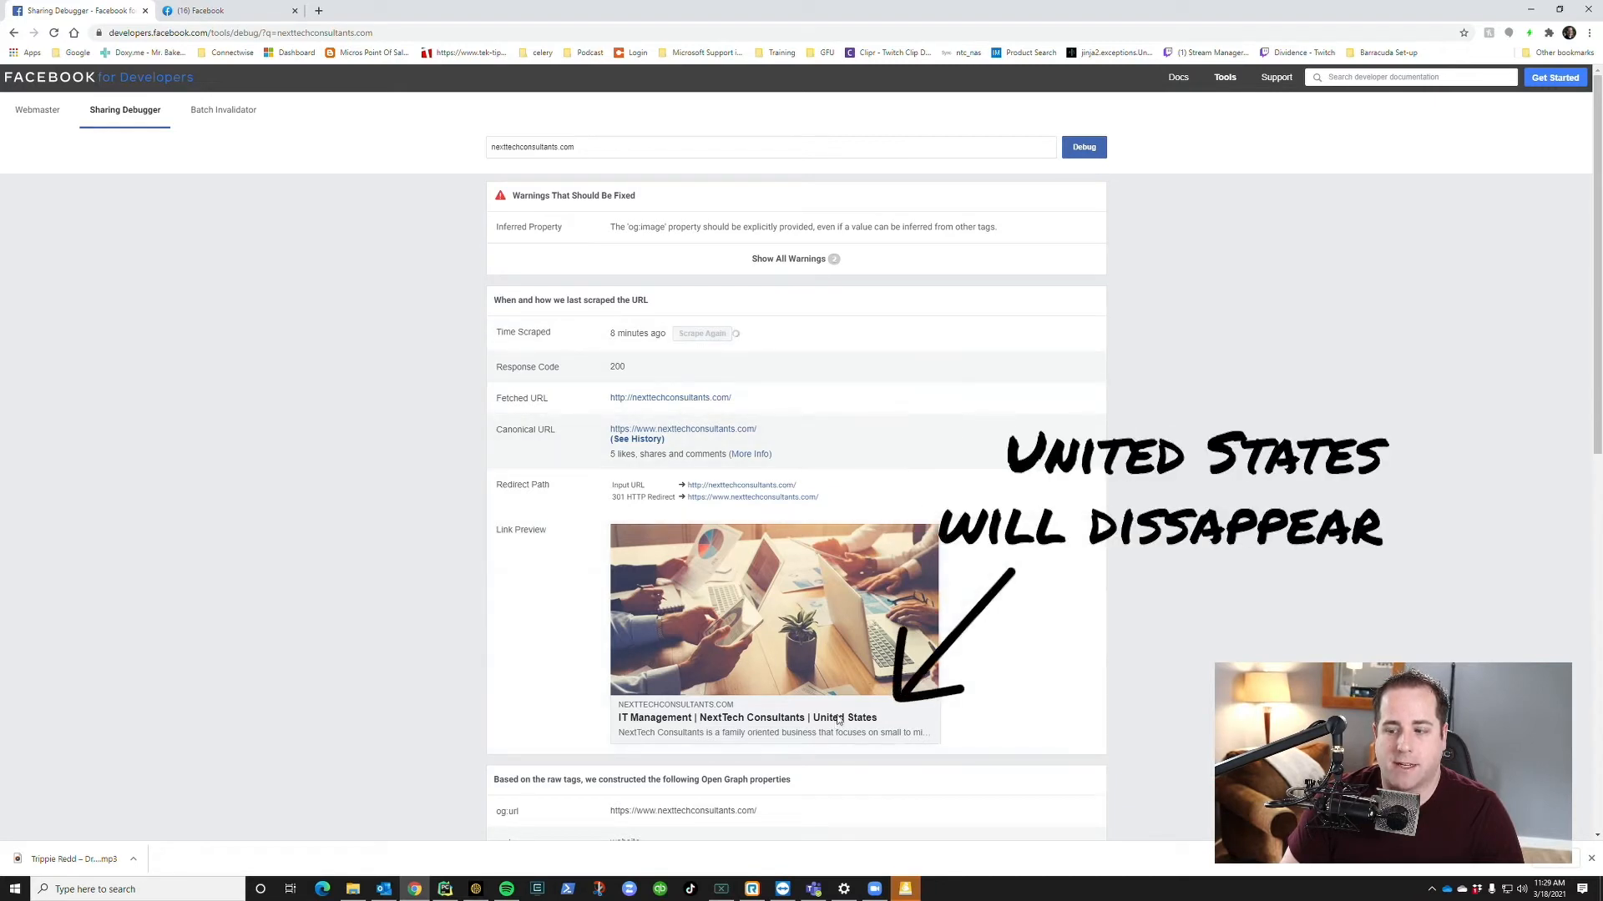
left_click(702, 333)
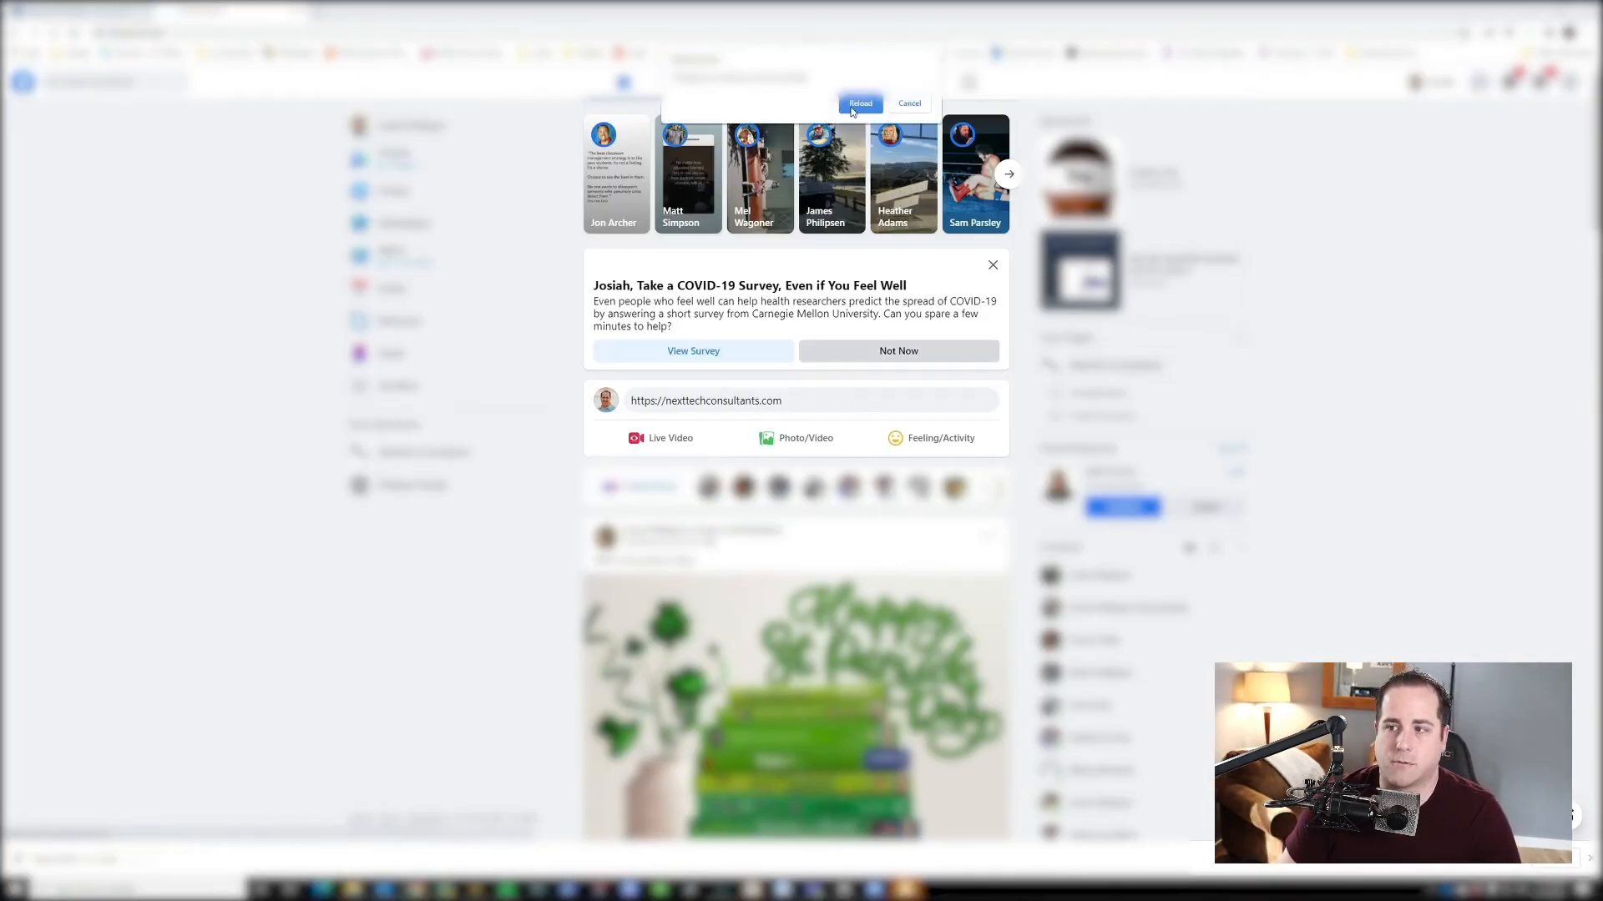
left_click(860, 103)
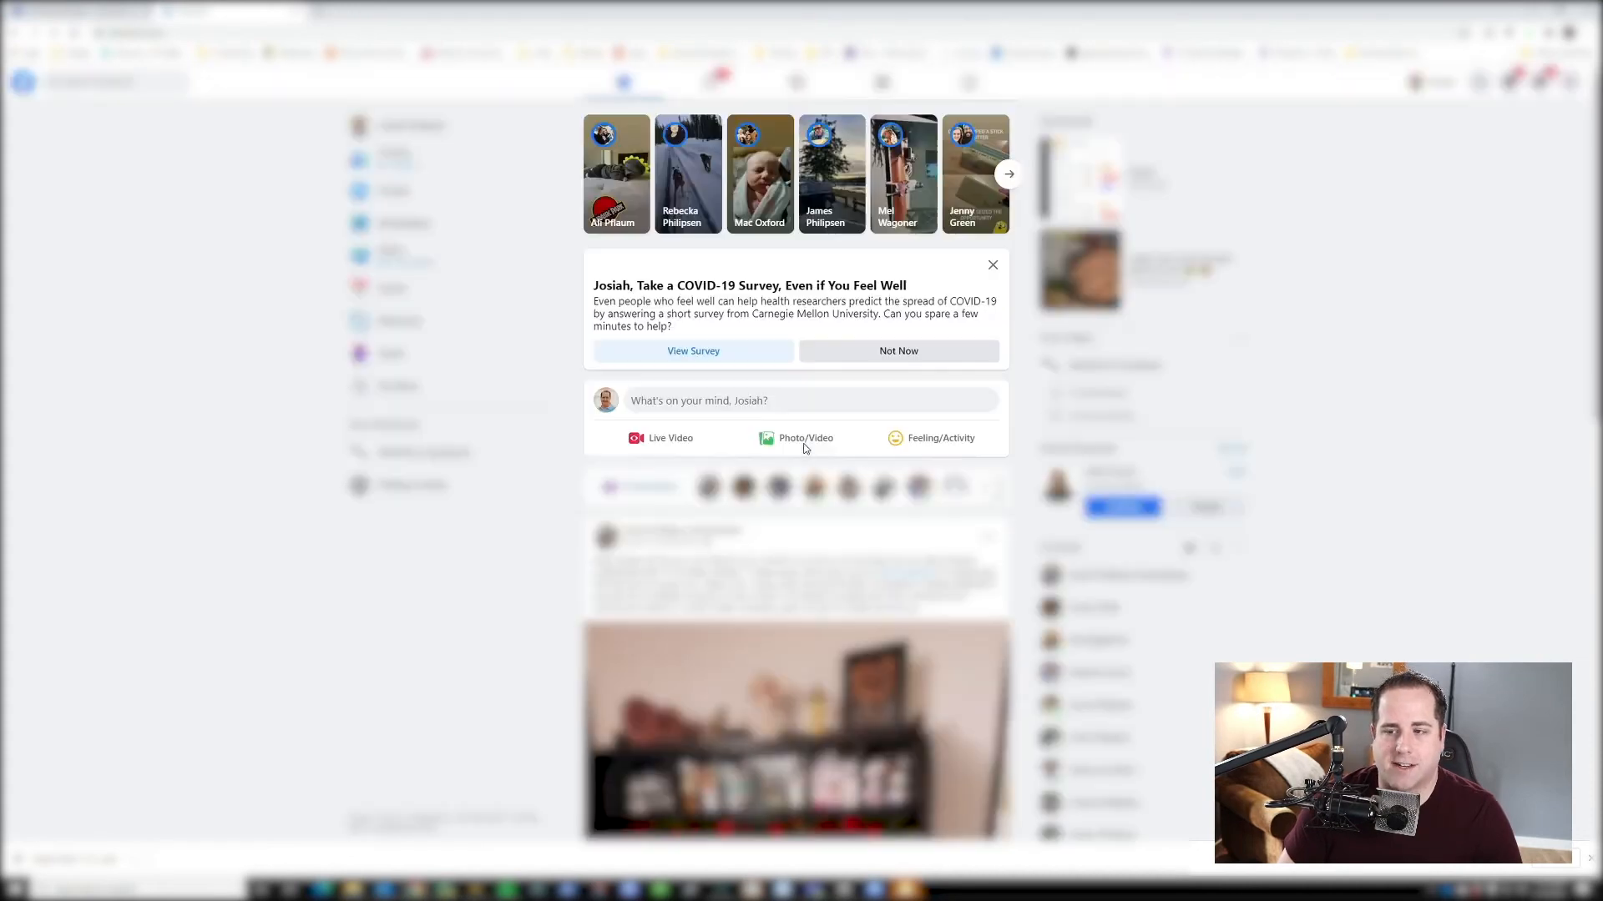
left_click(807, 400)
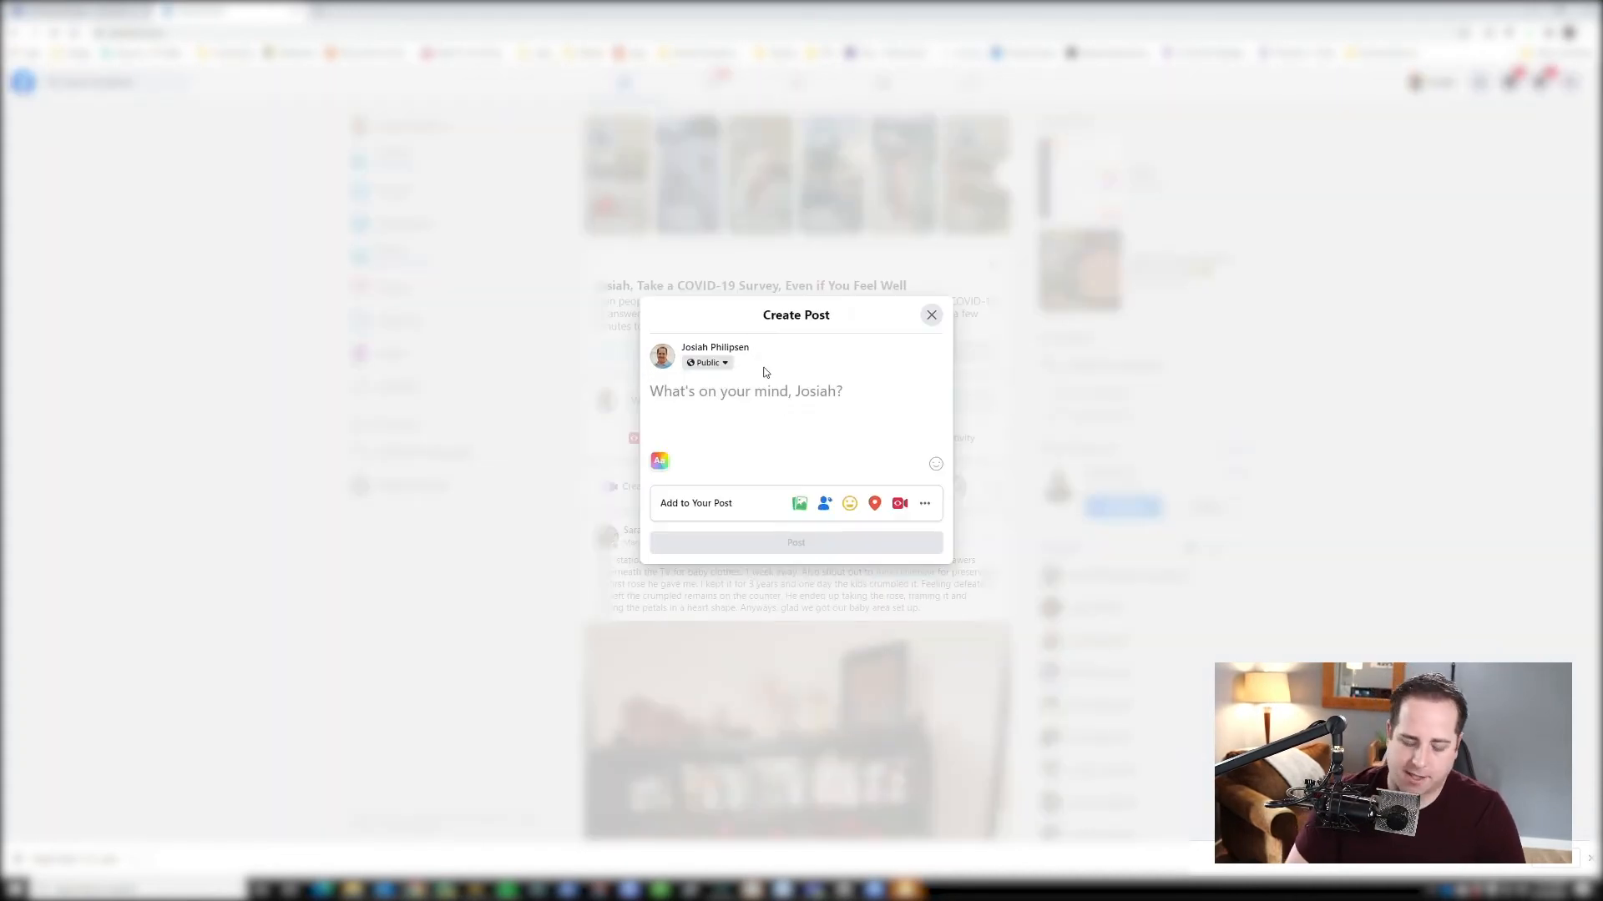
type("https://next")
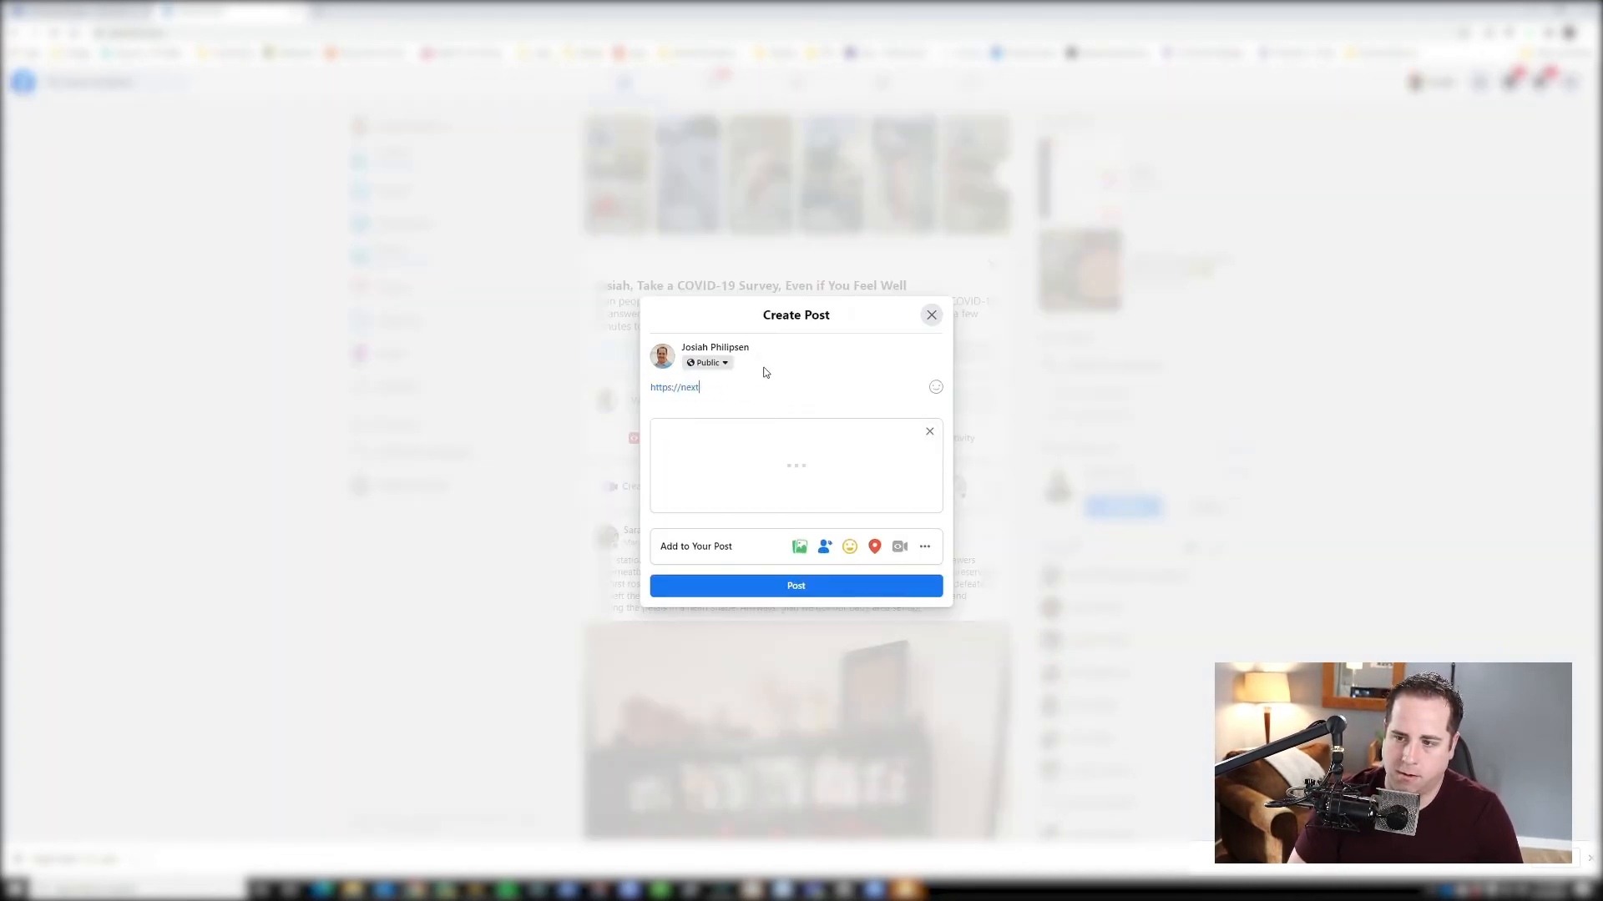